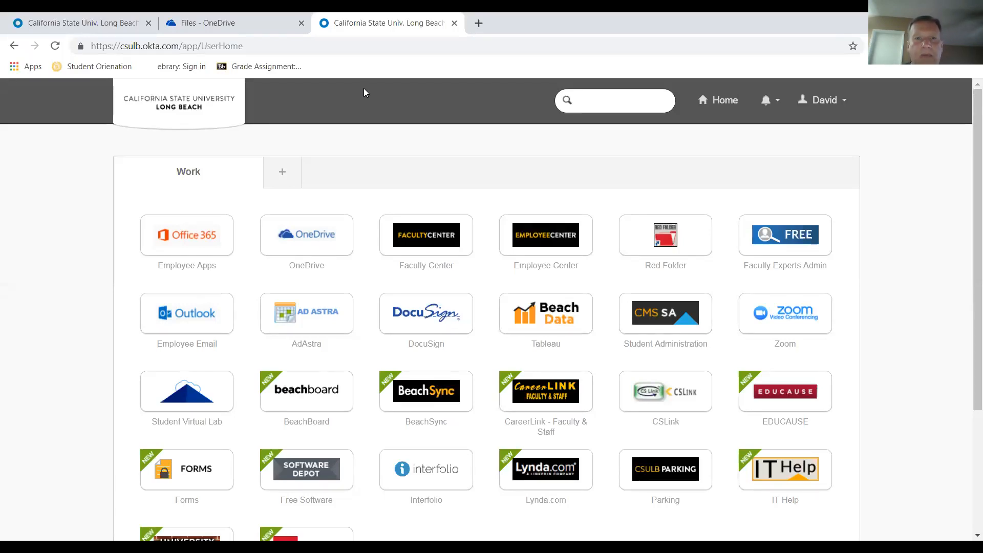
# Launch OneDrive from the CSULB Okta portal app tiles.
pyautogui.click(615, 100)
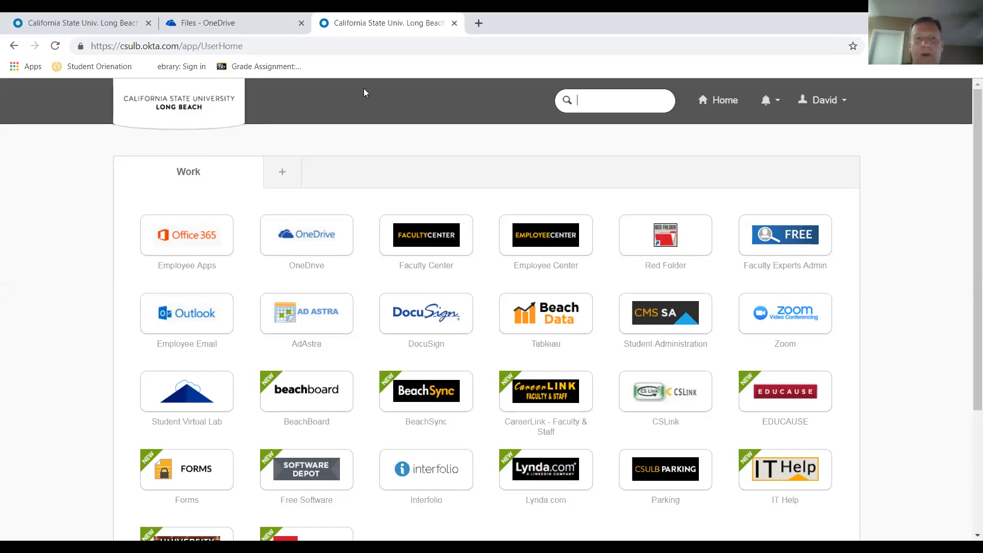
pyautogui.moveTo(307, 236)
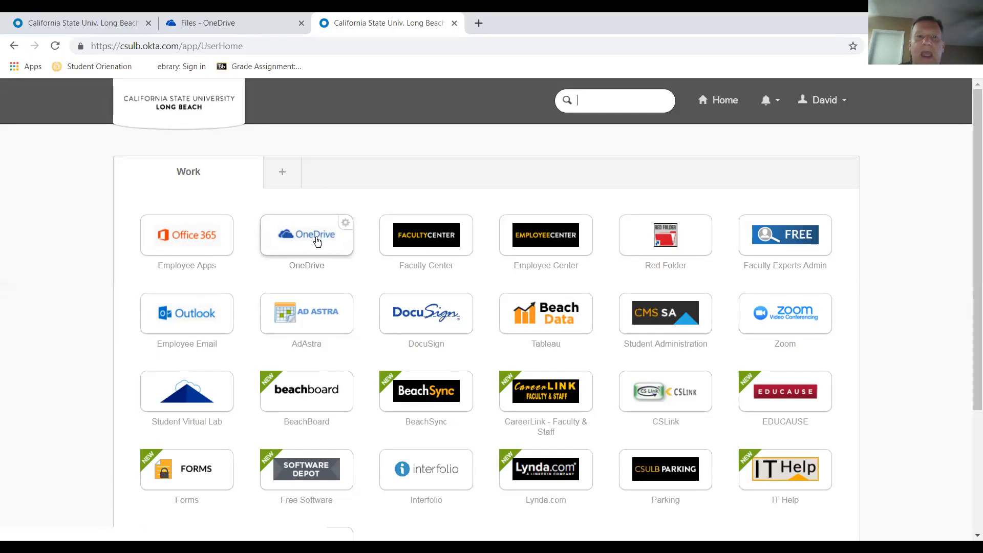
pyautogui.click(307, 235)
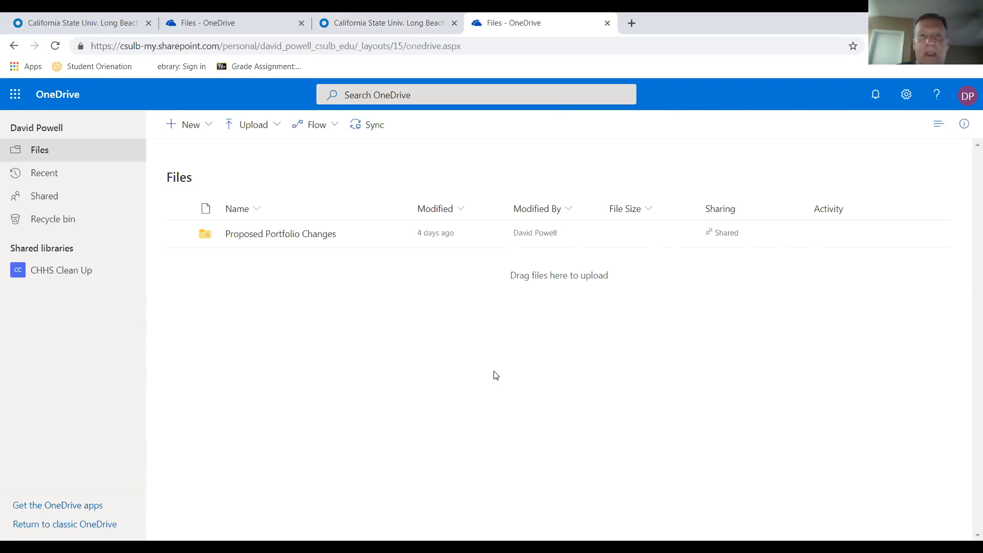
pyautogui.moveTo(438, 381)
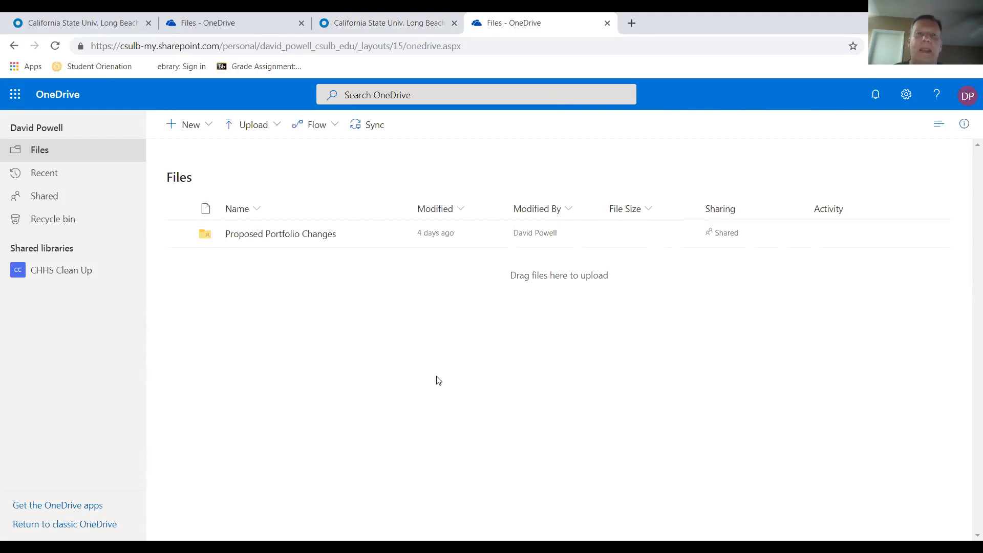
pyautogui.moveTo(197, 89)
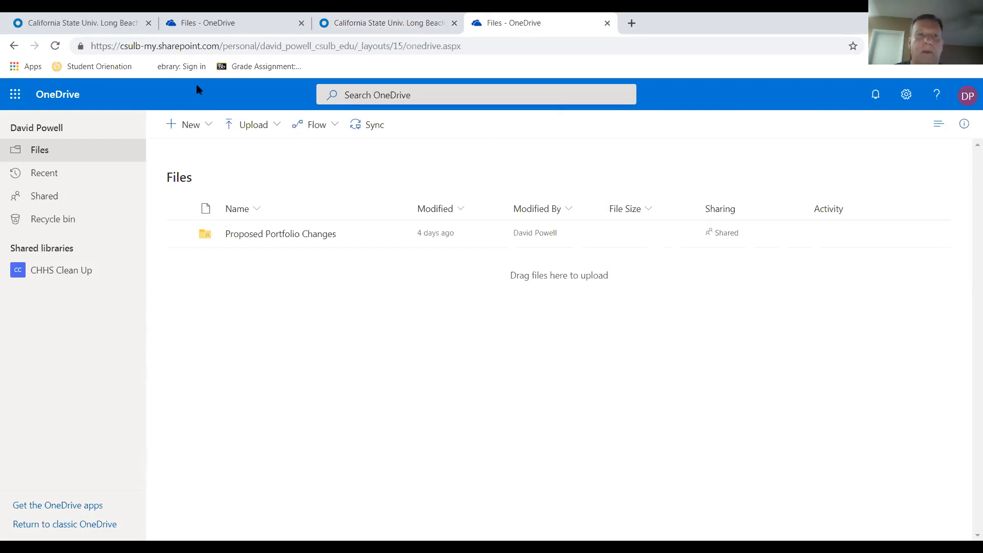
pyautogui.moveTo(190, 124)
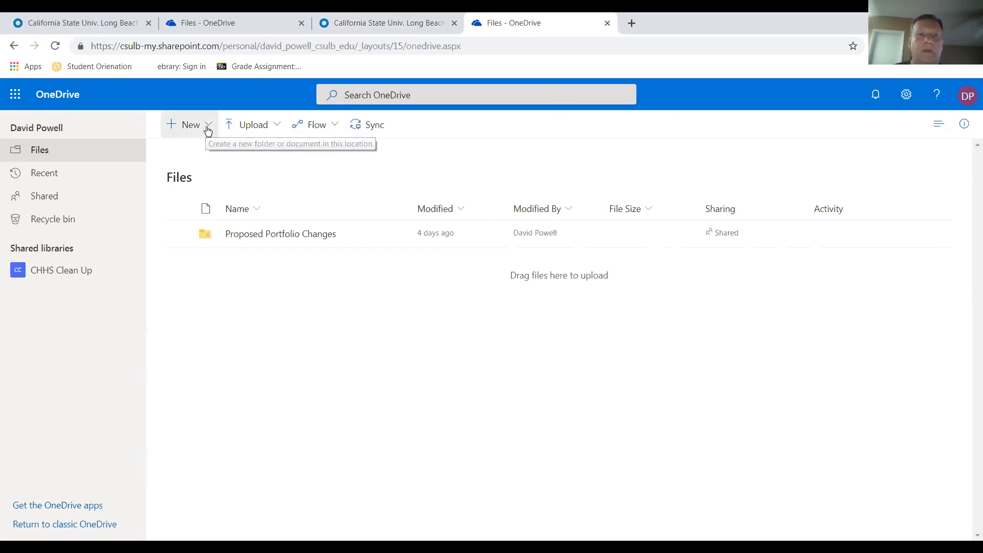
# Create a new folder named Powell SLP in the Files list.
pyautogui.click(189, 124)
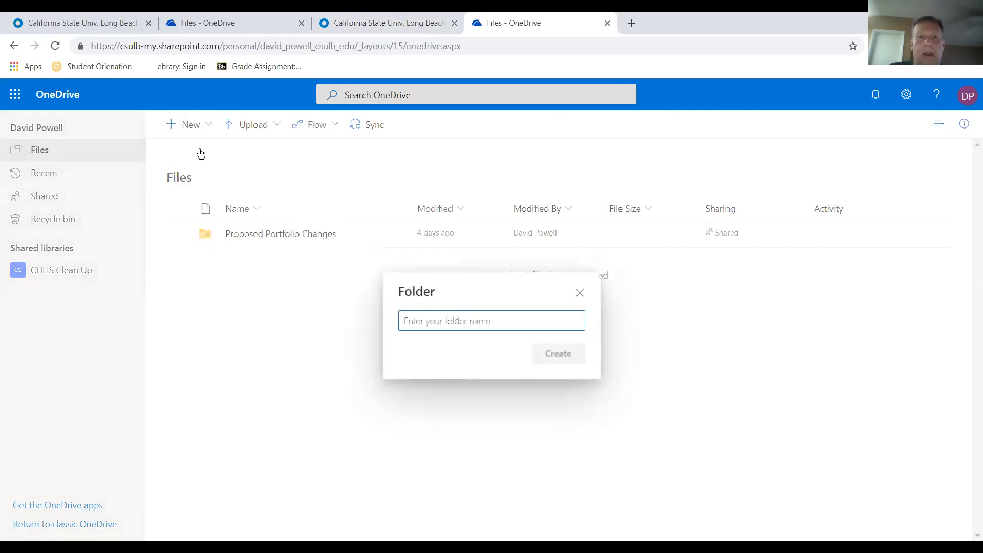
pyautogui.write('Powell')
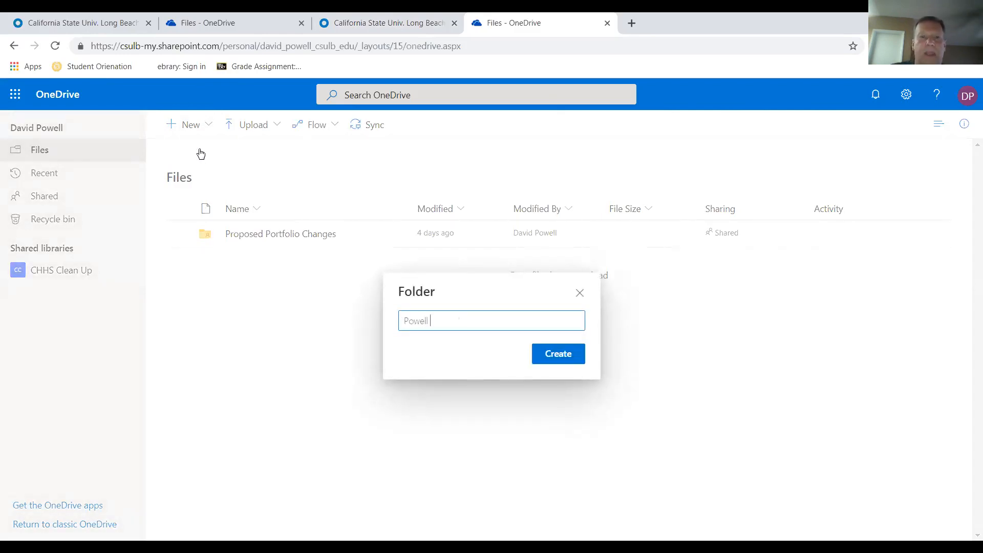
pyautogui.click(557, 353)
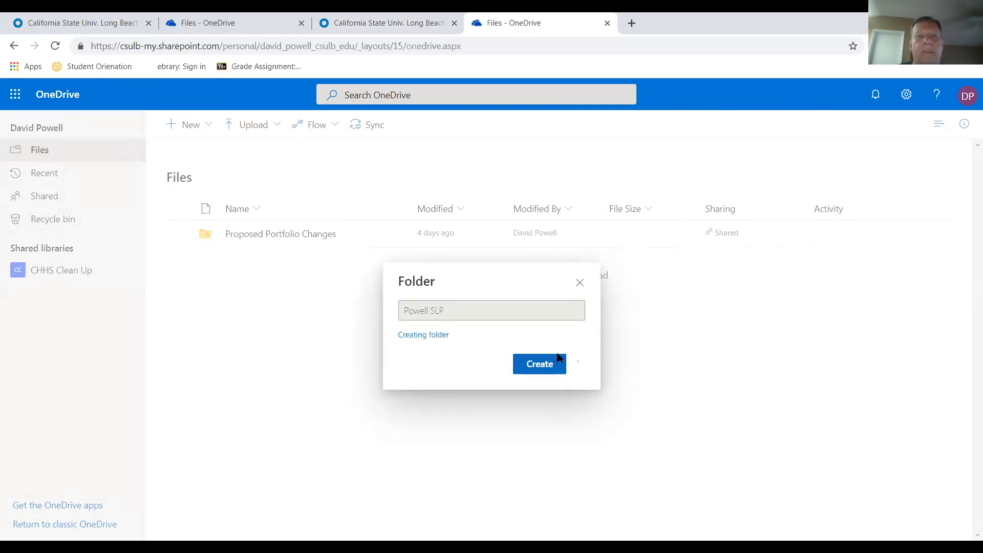
pyautogui.click(539, 363)
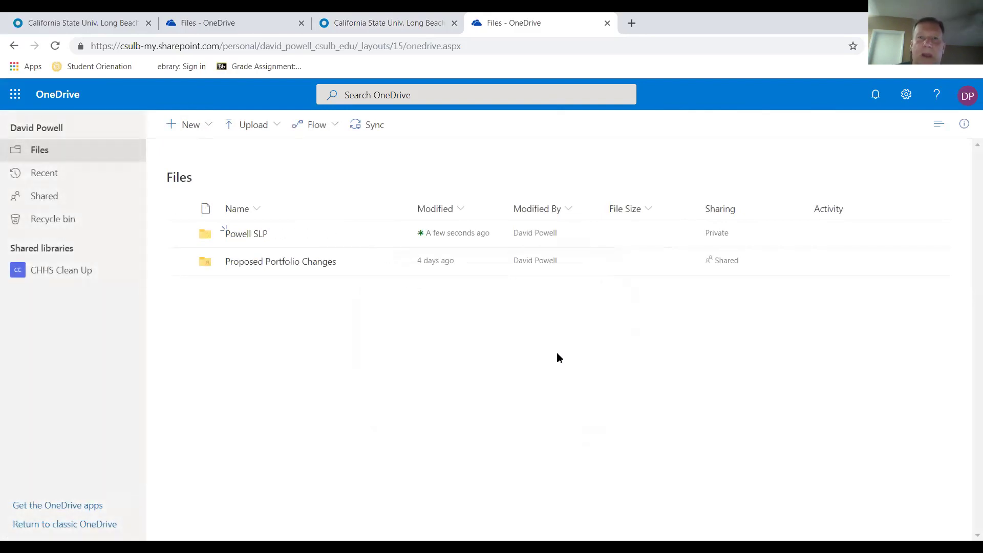
pyautogui.moveTo(259, 235)
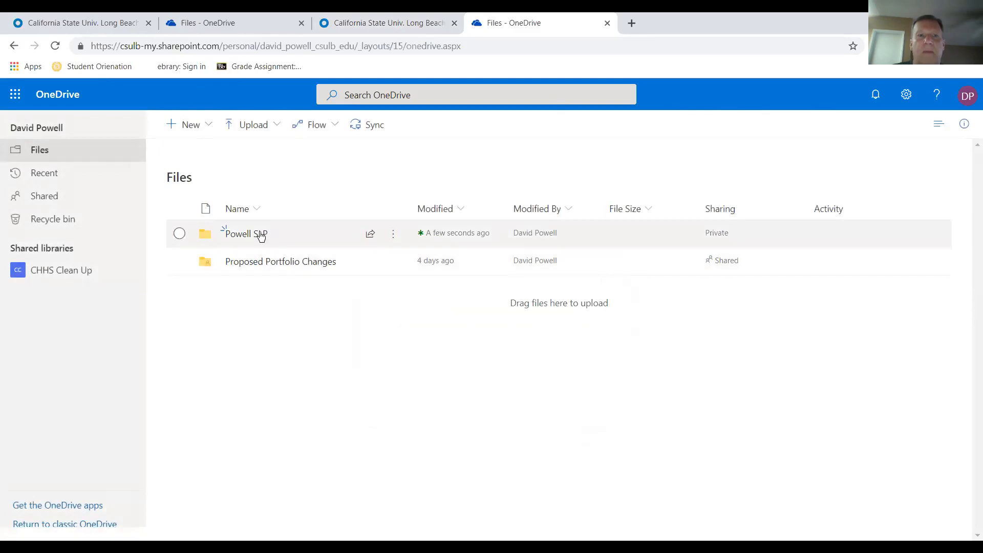
# Inside Powell SLP, create a subfolder named Part One.
pyautogui.click(240, 233)
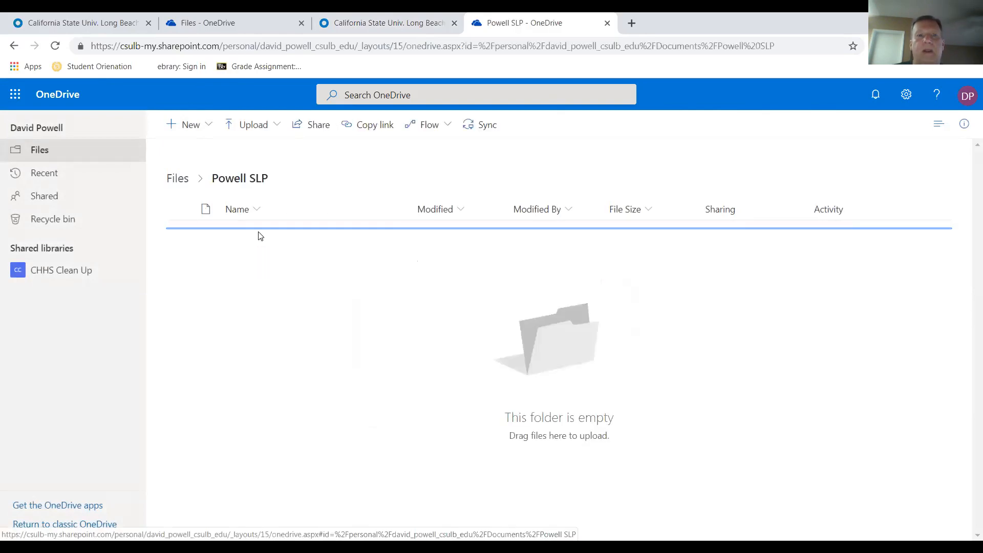
pyautogui.moveTo(191, 124)
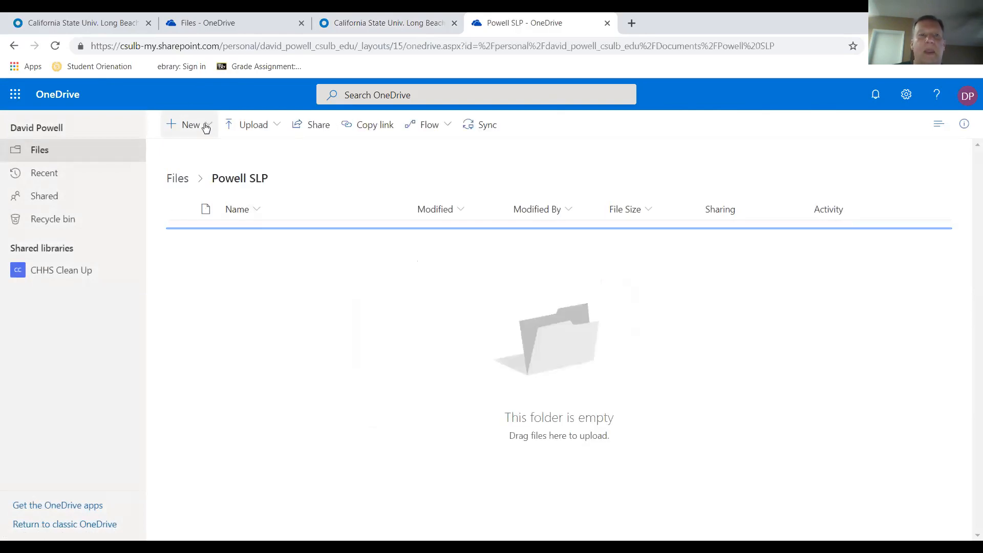
pyautogui.click(189, 124)
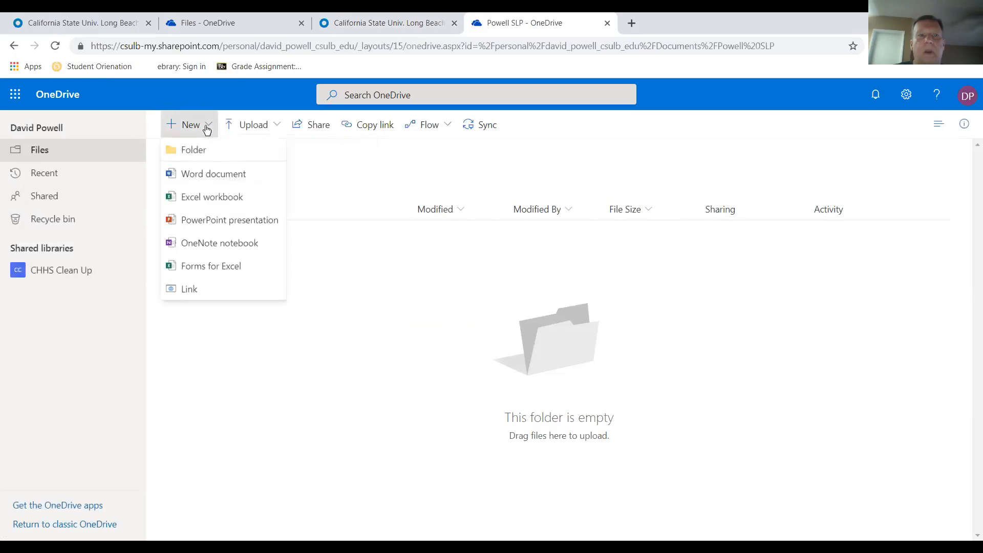
pyautogui.click(193, 149)
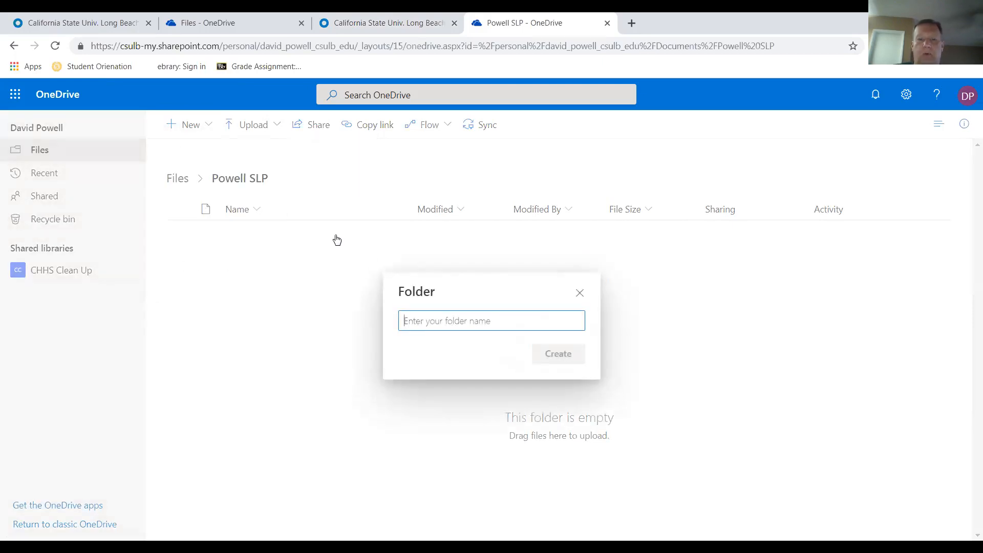
pyautogui.moveTo(514, 342)
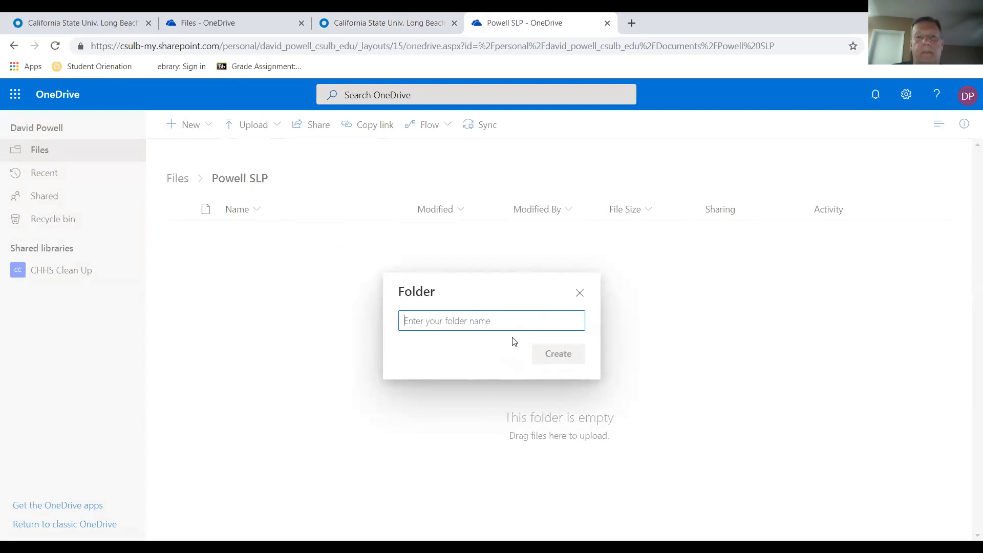
pyautogui.click(558, 353)
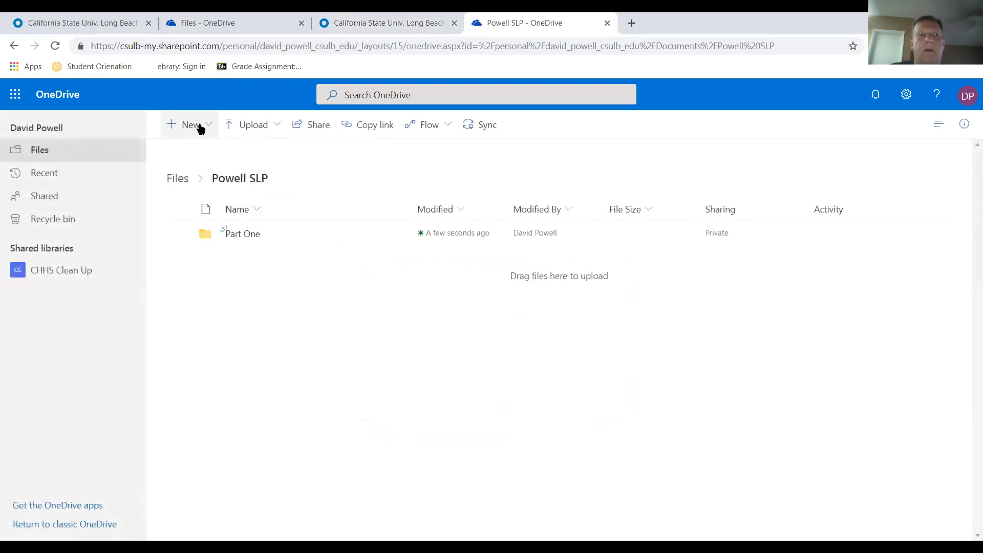
# Create two more subfolders named Part Two and Part Three.
pyautogui.click(188, 124)
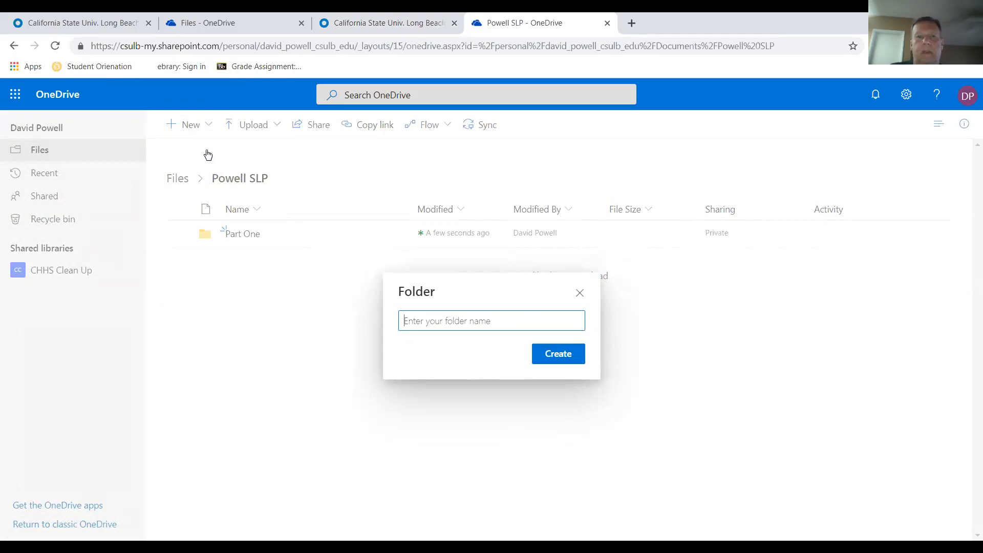
pyautogui.click(557, 353)
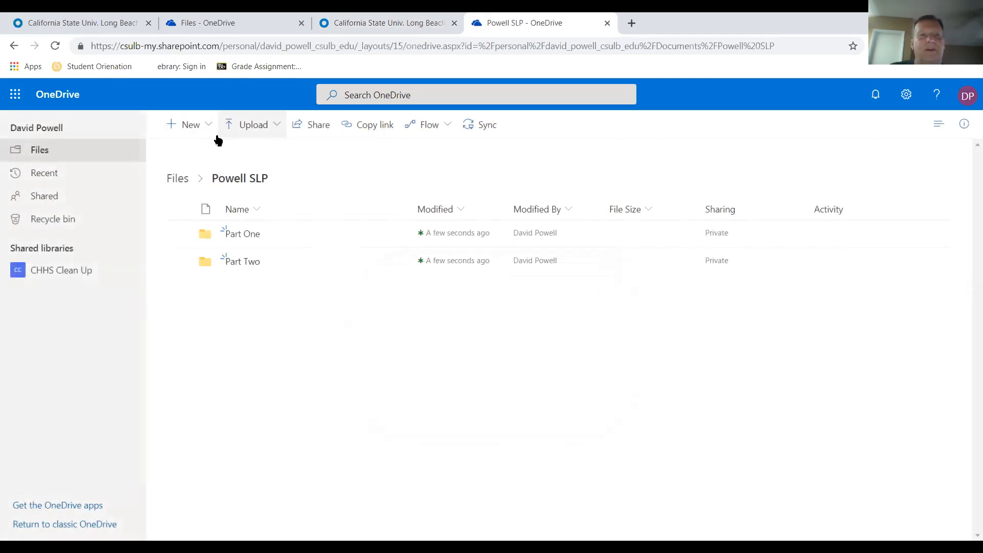
pyautogui.click(191, 124)
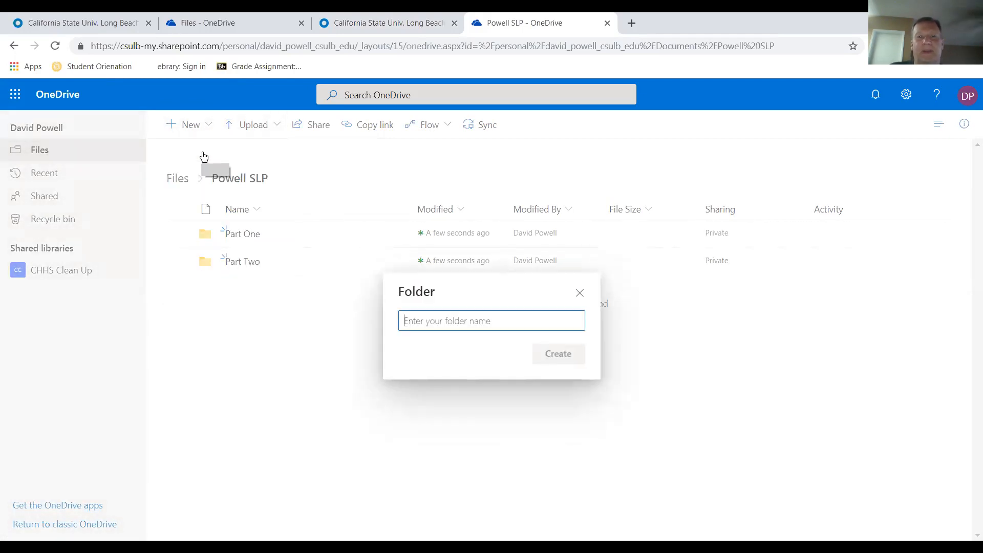
pyautogui.write('Part T')
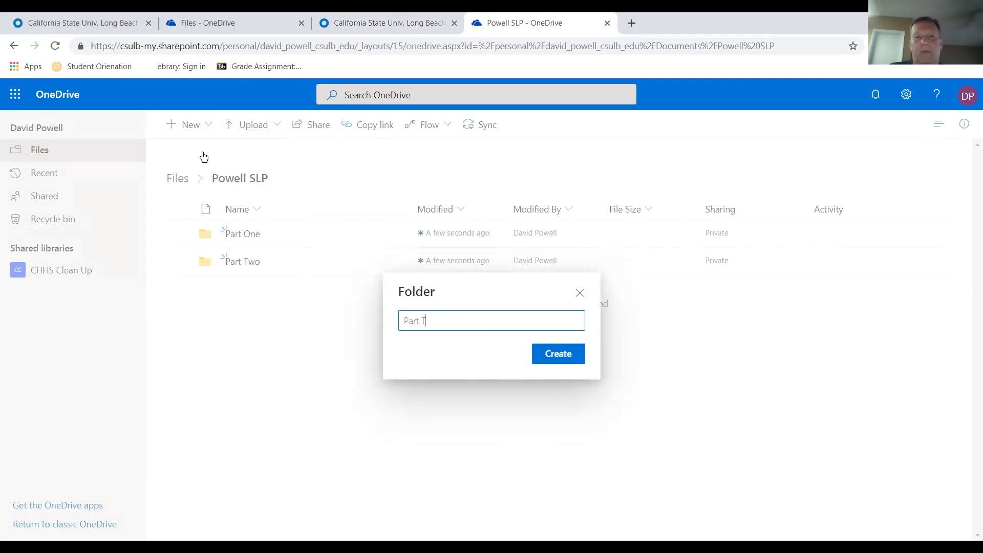
pyautogui.click(557, 354)
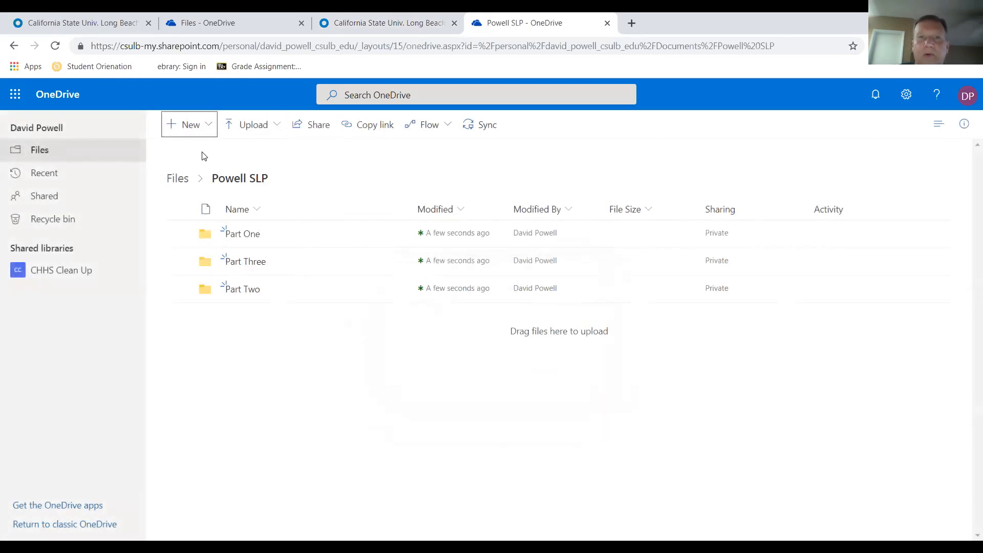
pyautogui.moveTo(203, 274)
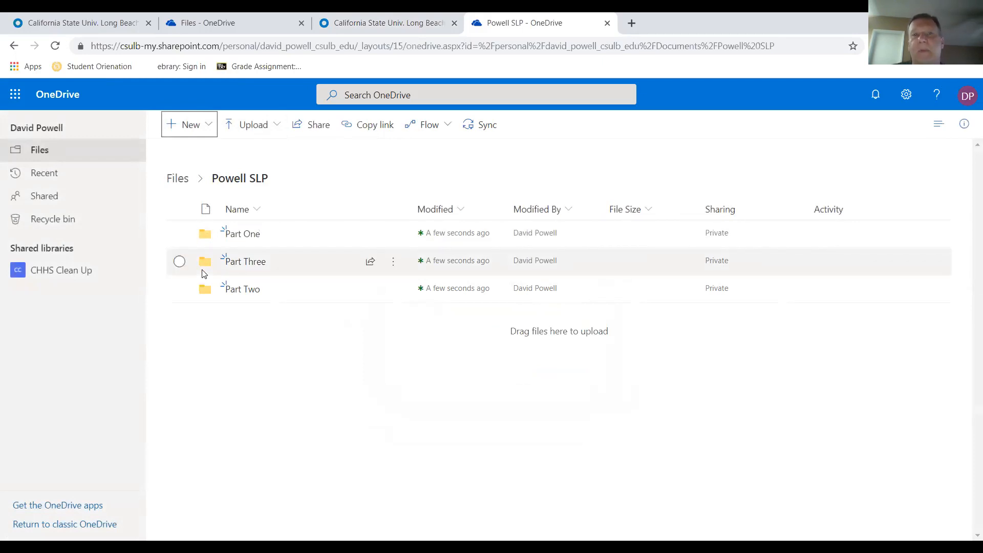
pyautogui.moveTo(240, 234)
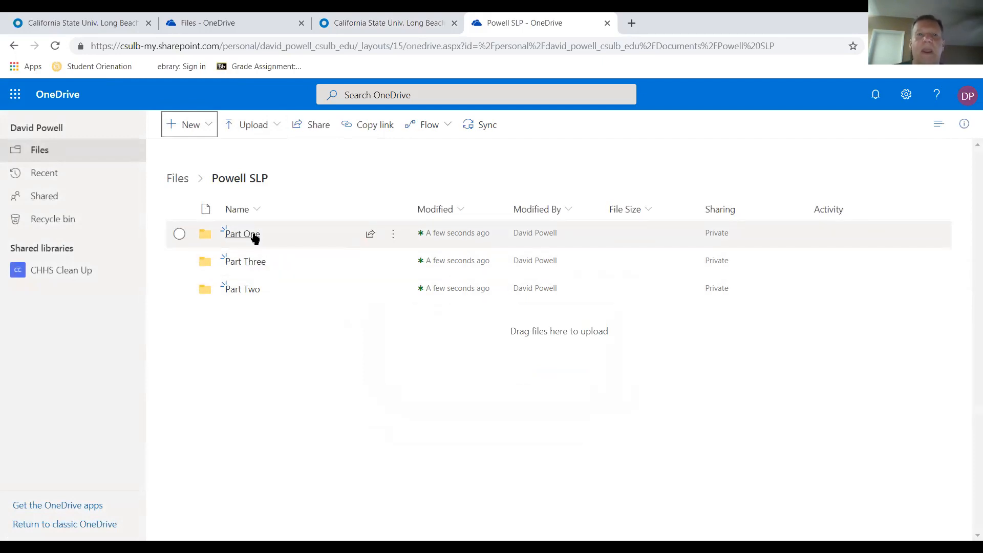
pyautogui.moveTo(239, 234)
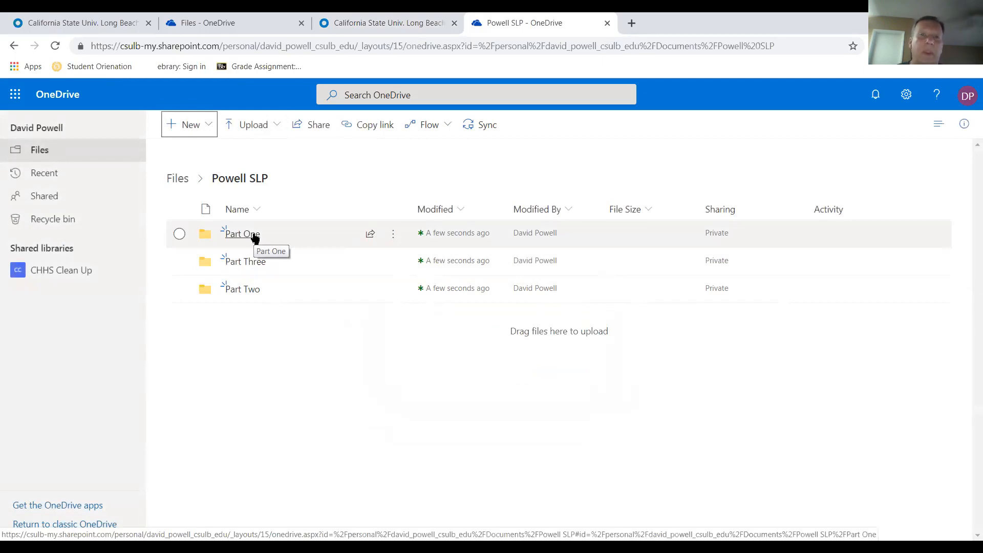
pyautogui.moveTo(289, 240)
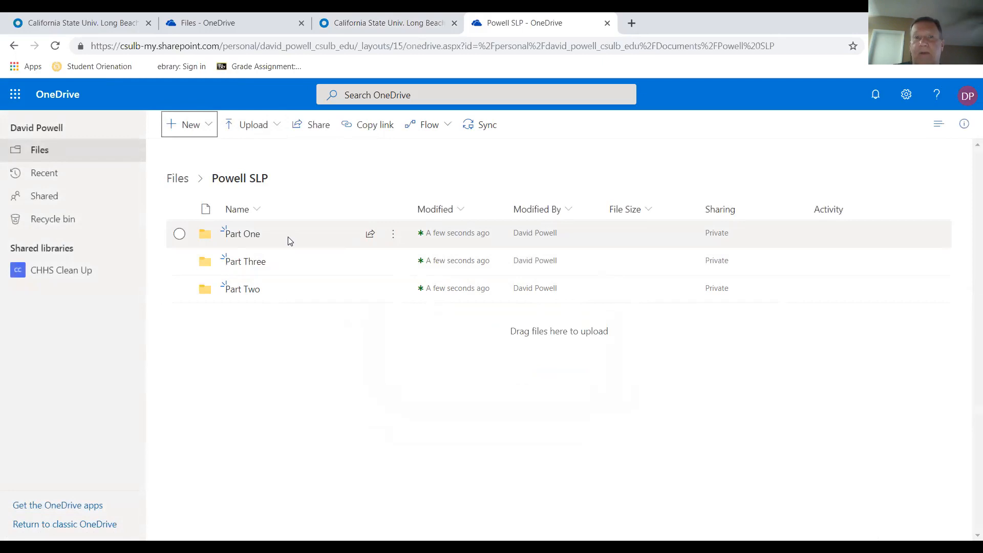
pyautogui.moveTo(240, 233)
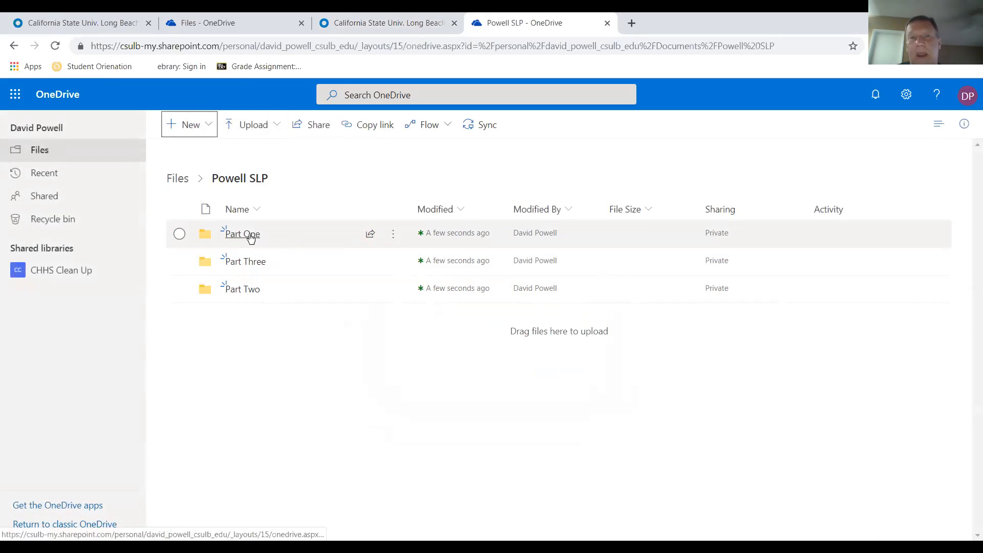
# Upload SLPFSS.pdf, SLPISS.pdf and SLPTitlePageTemplate.docx into the Part One folder.
pyautogui.click(240, 233)
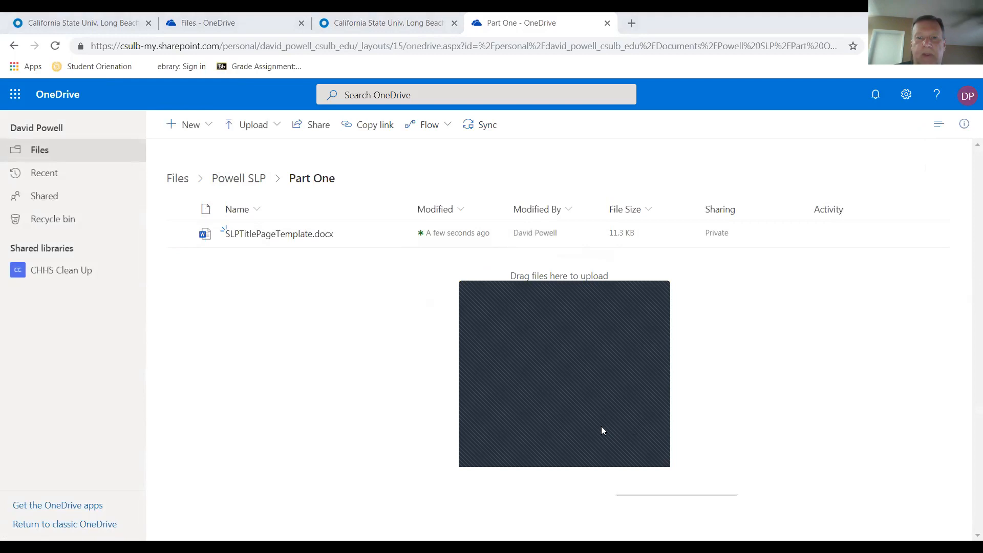
pyautogui.moveTo(598, 431)
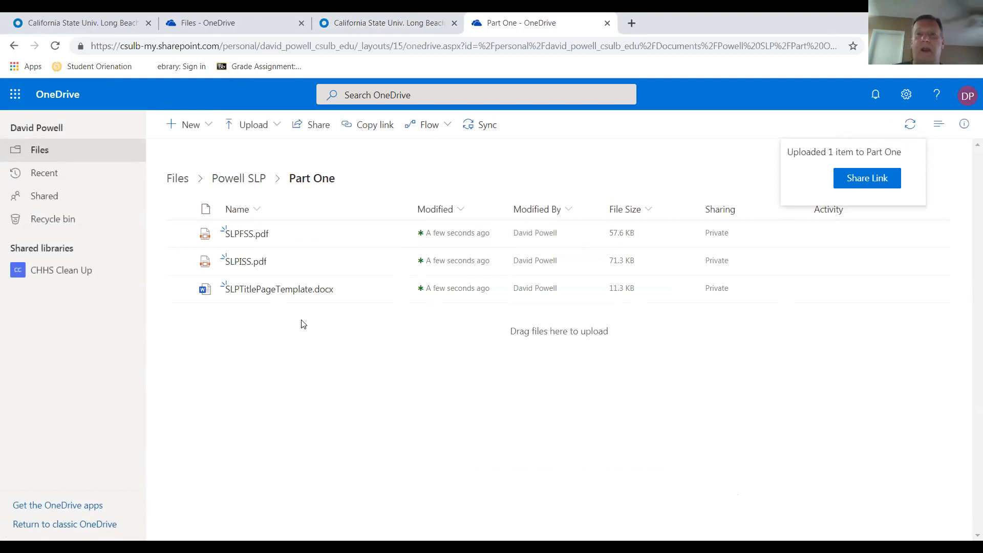
pyautogui.moveTo(177, 178)
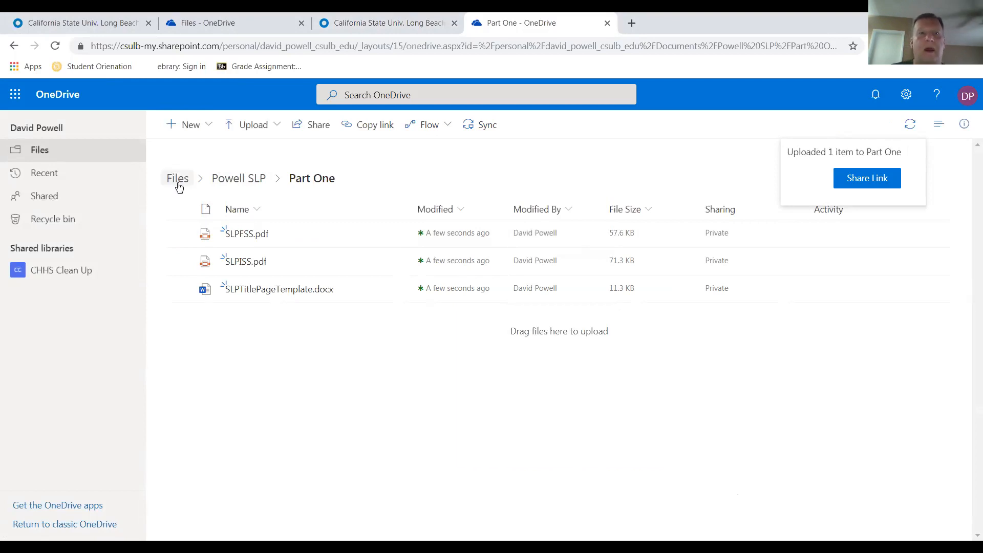
# Check the empty Part Three folder inside Powell SLP, then return to the top-level Files list.
pyautogui.click(177, 178)
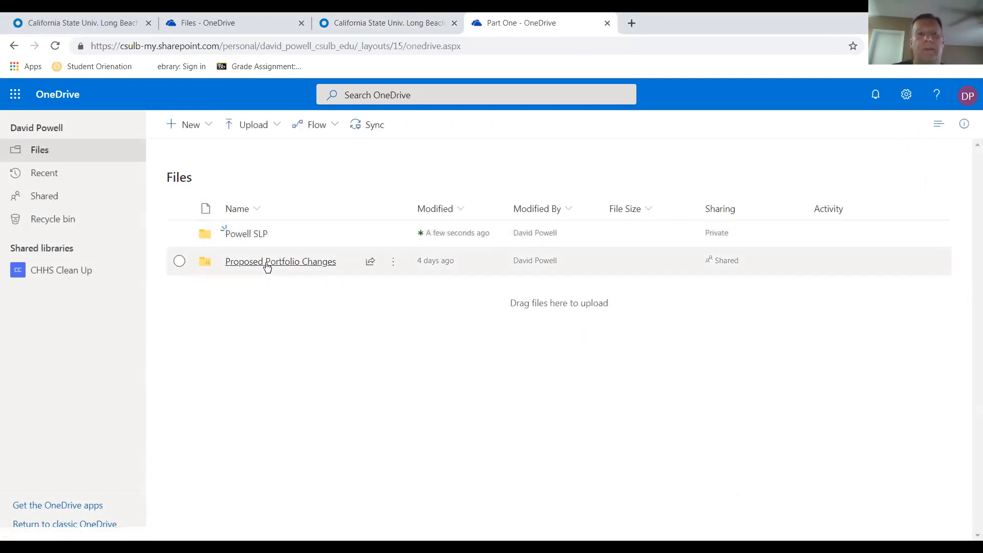
pyautogui.click(252, 233)
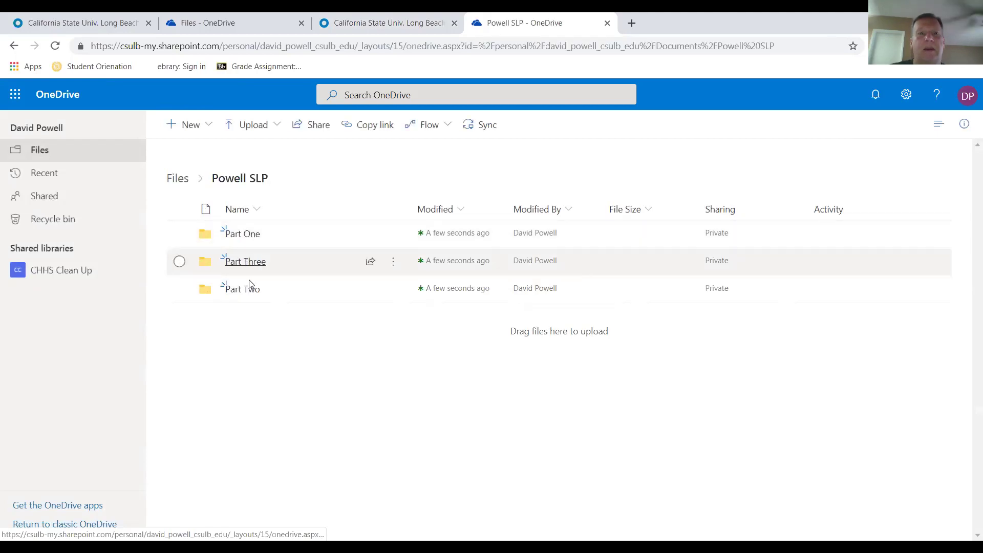
pyautogui.click(240, 289)
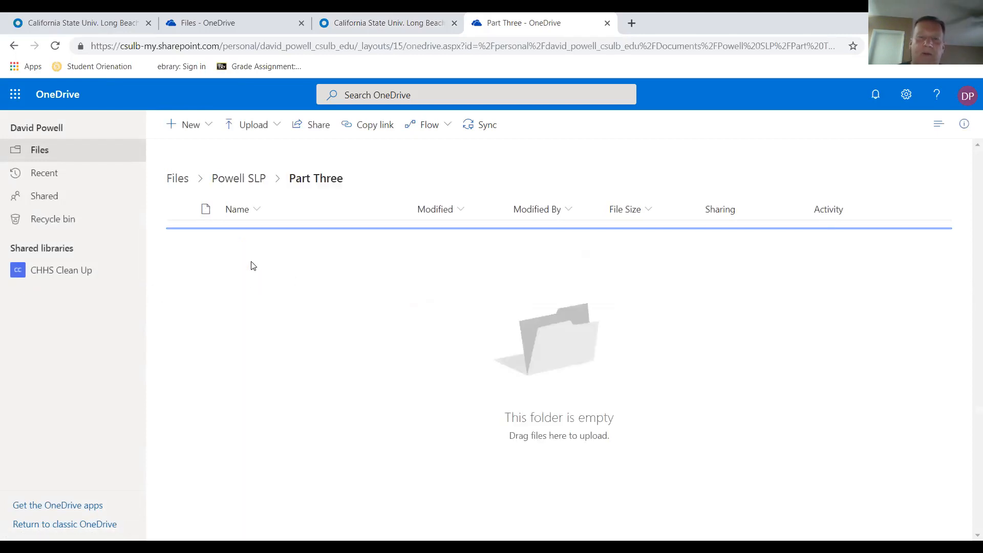
pyautogui.moveTo(239, 178)
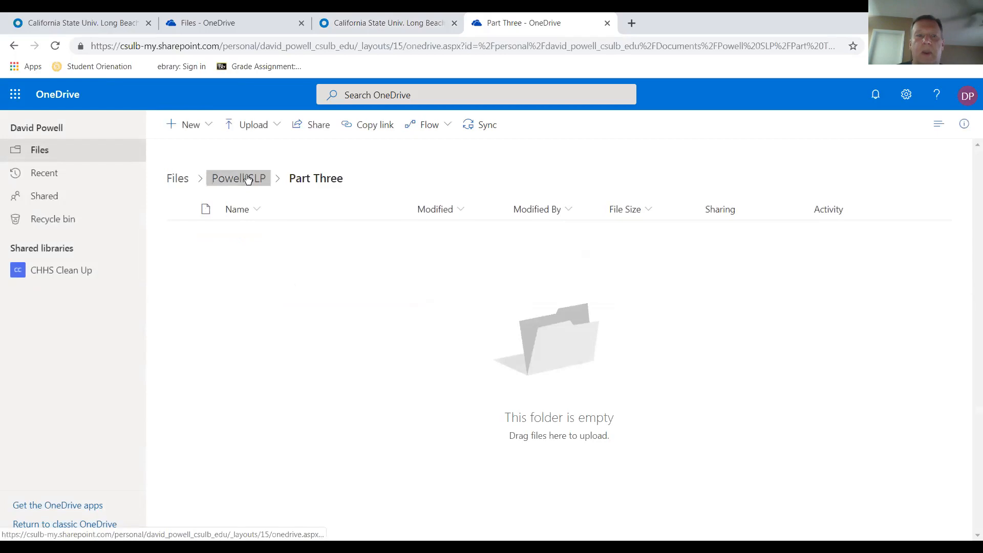
pyautogui.click(239, 178)
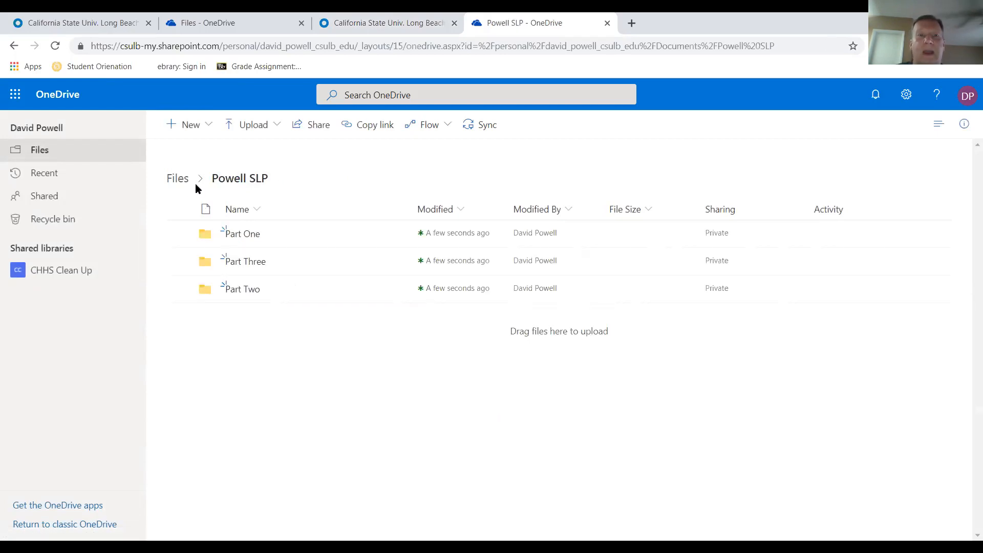
pyautogui.moveTo(177, 178)
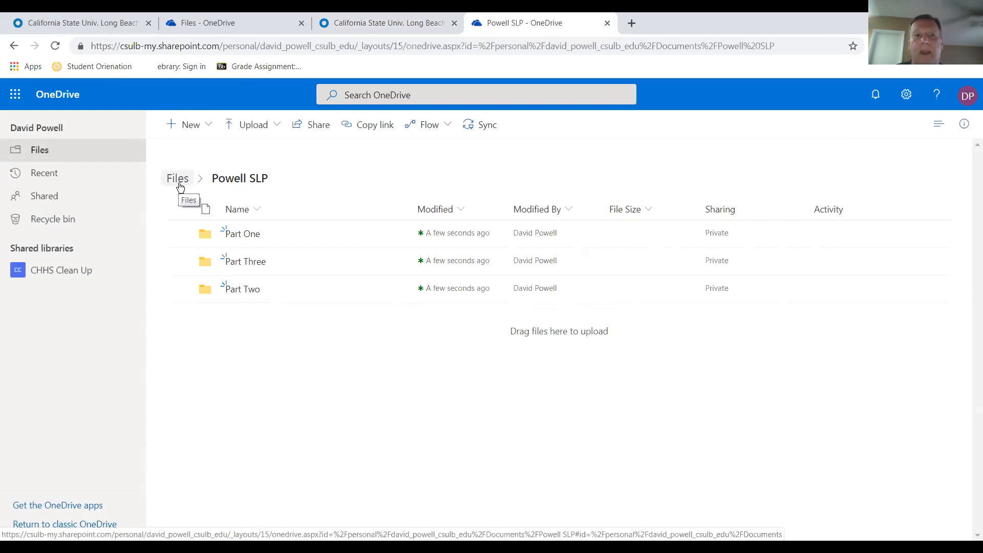
pyautogui.click(177, 179)
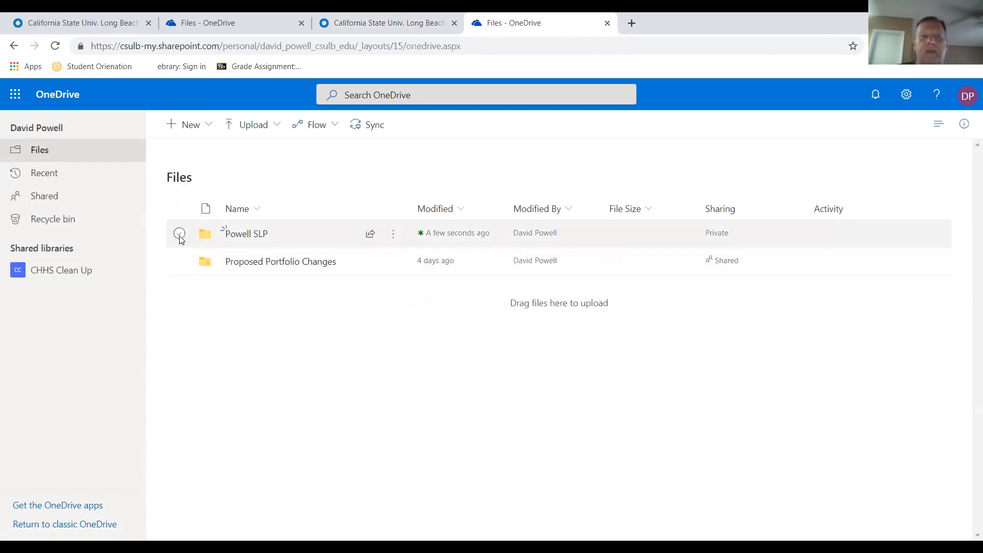
pyautogui.click(180, 233)
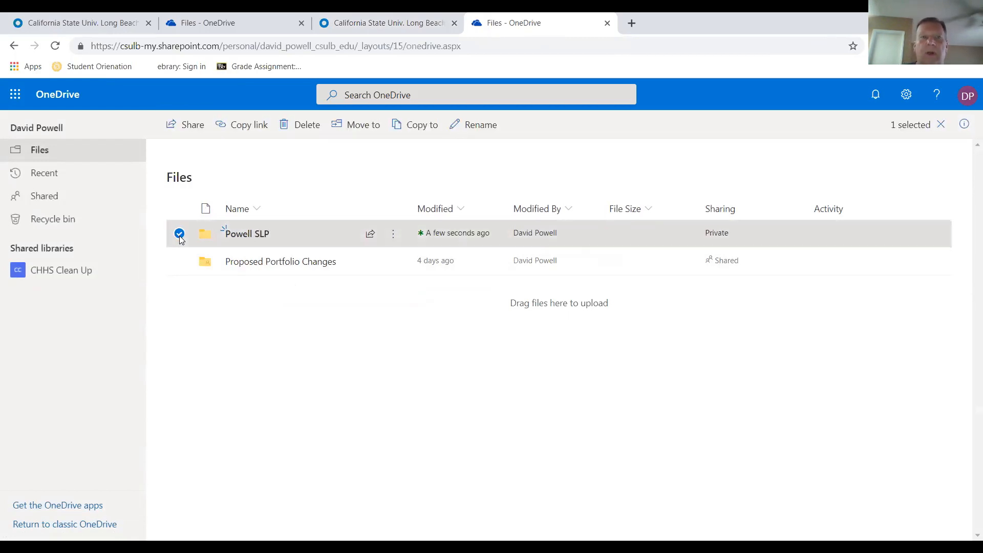
pyautogui.click(193, 124)
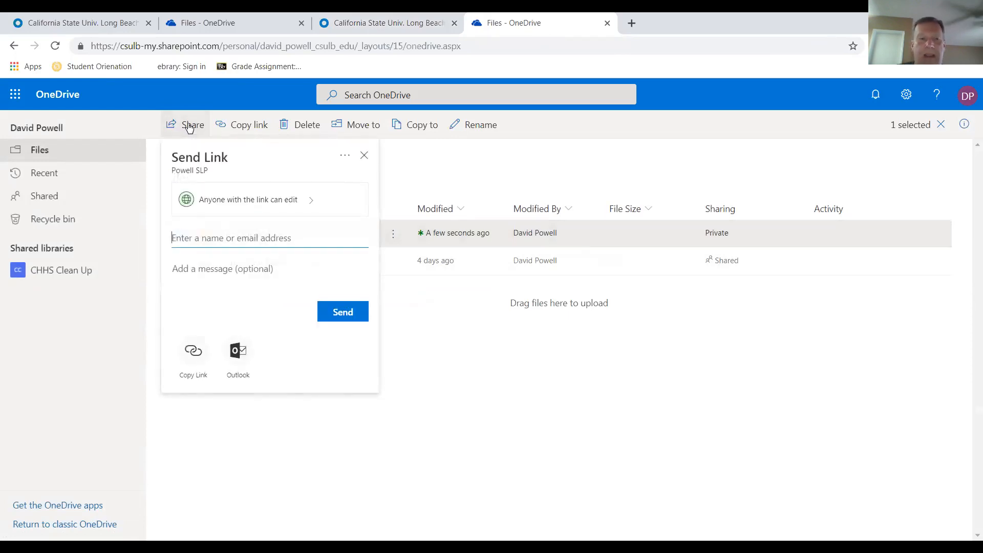
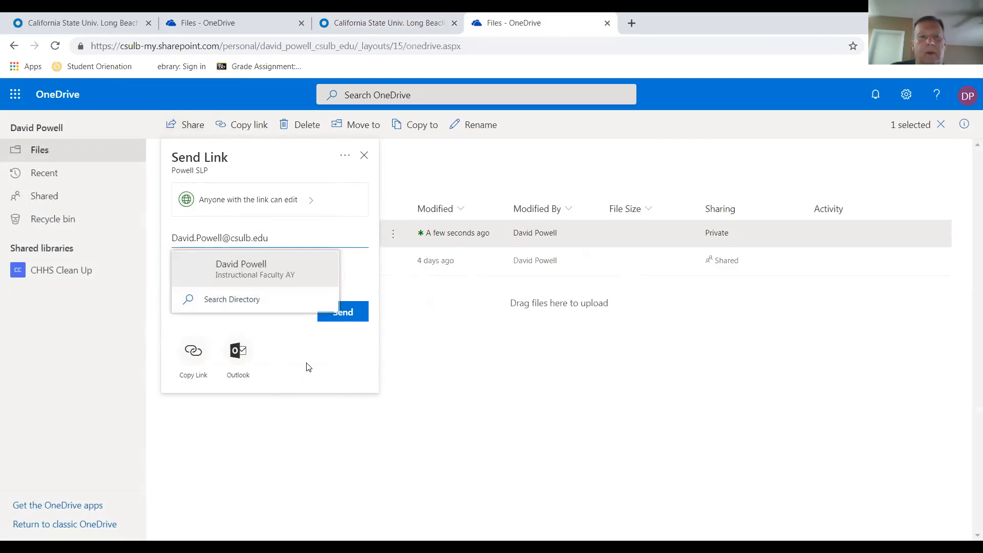
pyautogui.click(241, 268)
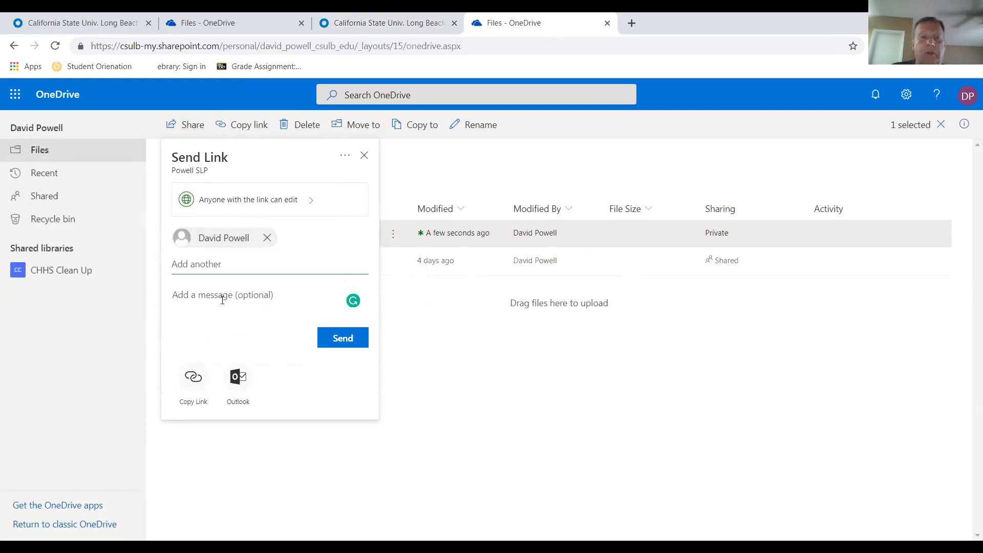
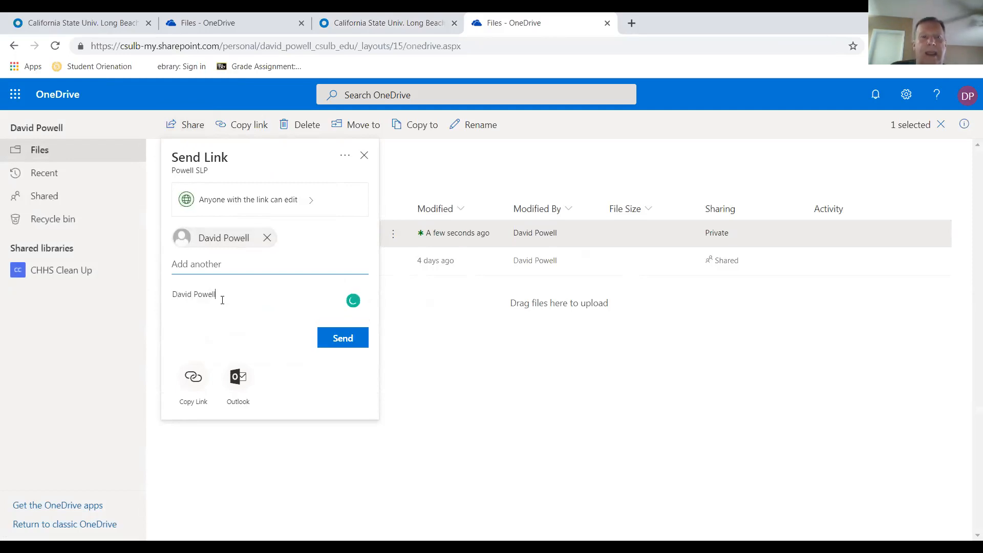
pyautogui.write('SLP')
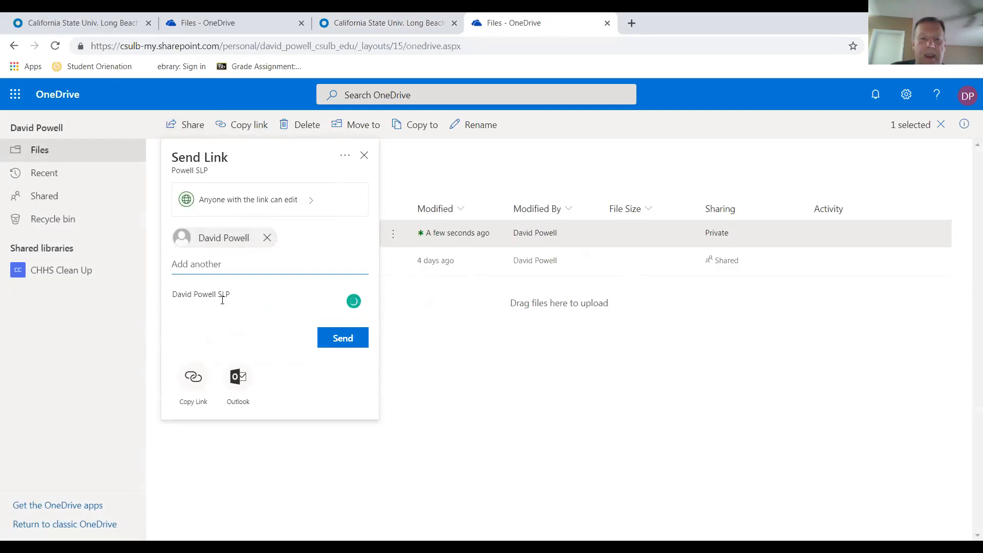
pyautogui.write('#')
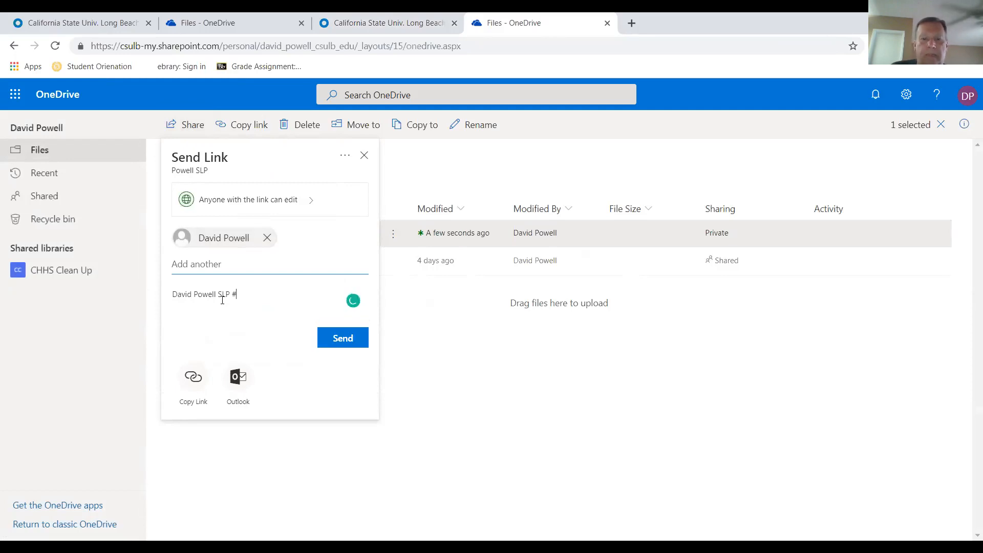
pyautogui.write('000000000')
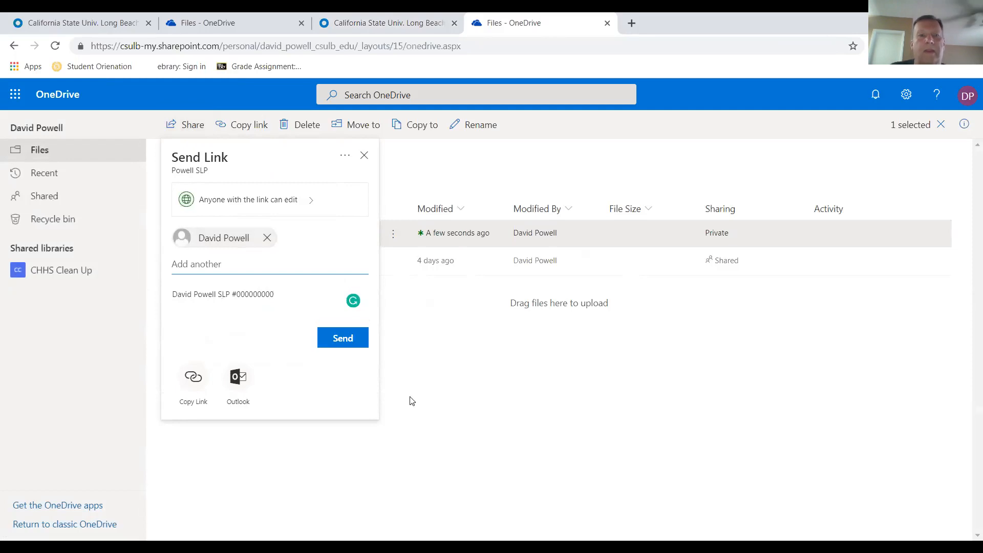
pyautogui.moveTo(342, 337)
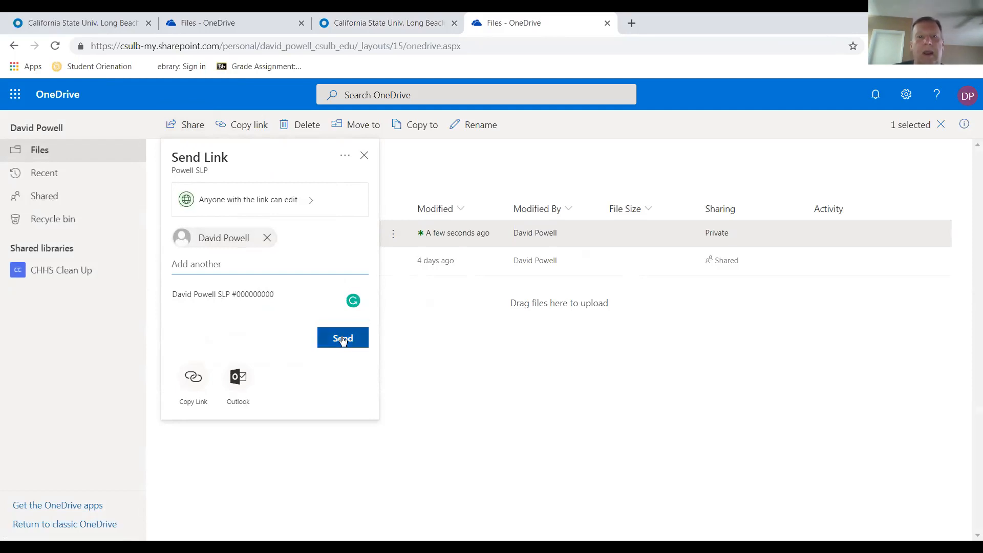
# Send the Powell SLP folder link so it becomes shared with the instructor.
pyautogui.click(343, 337)
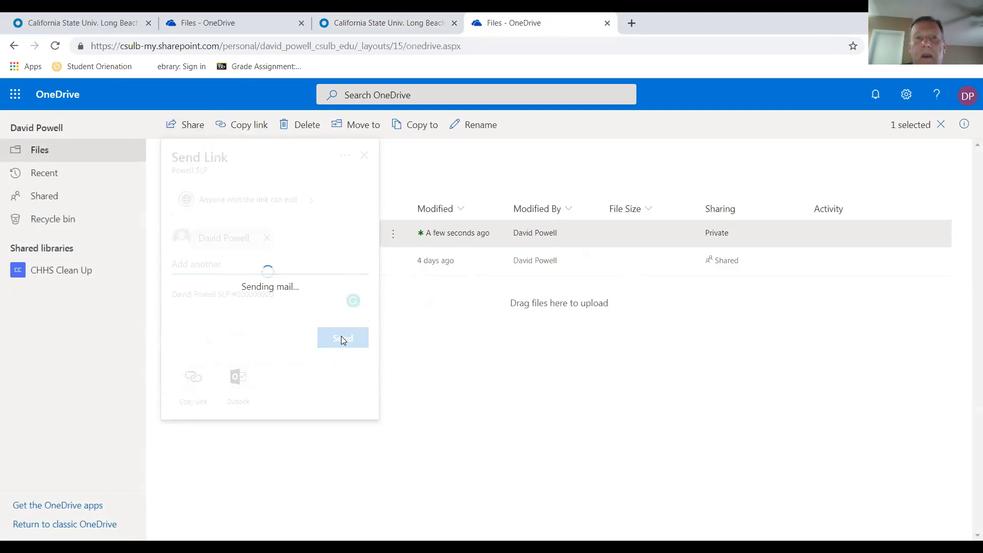
pyautogui.click(342, 337)
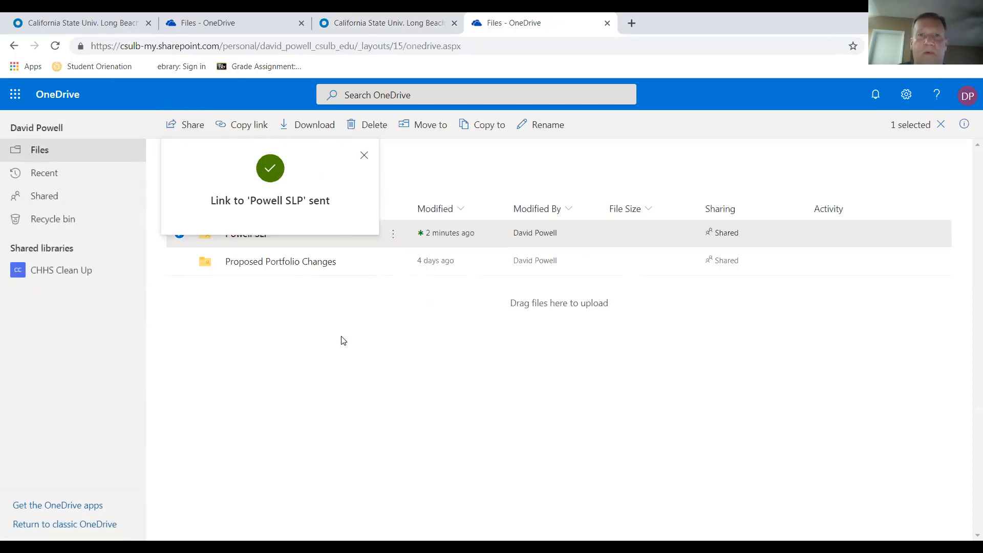
pyautogui.moveTo(172, 82)
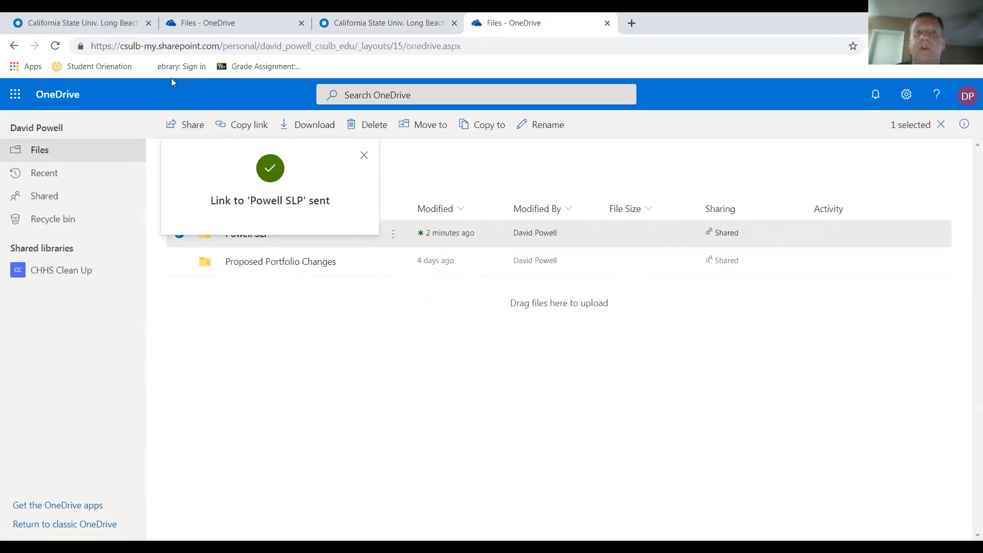